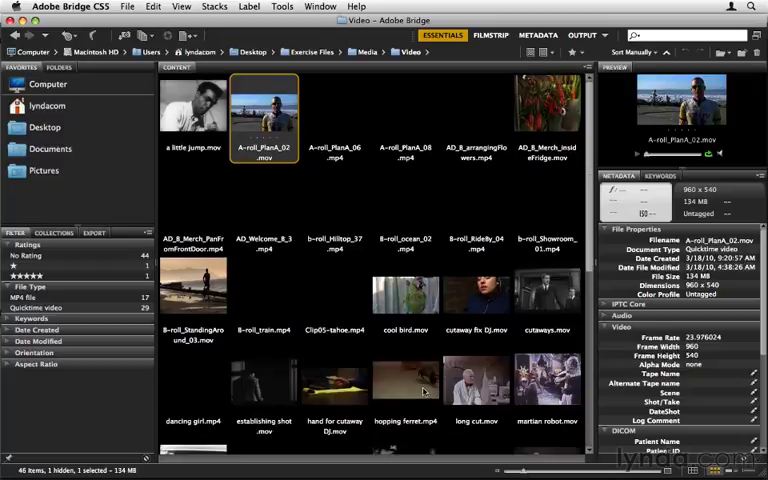
mouse_move(416, 312)
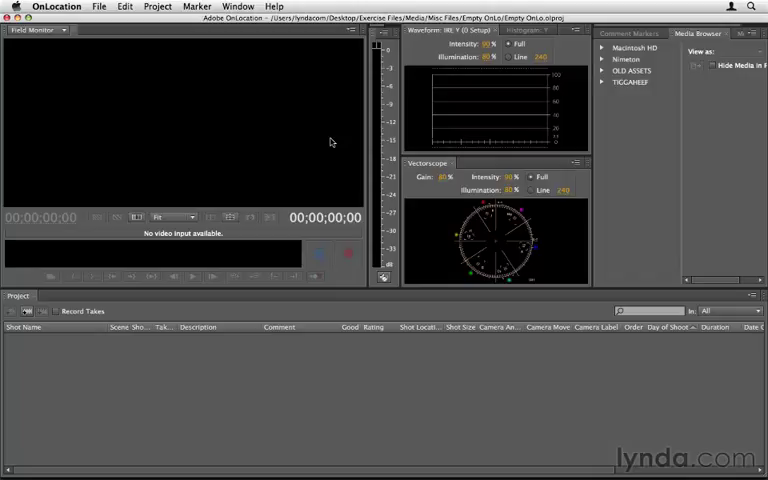
mouse_move(276, 136)
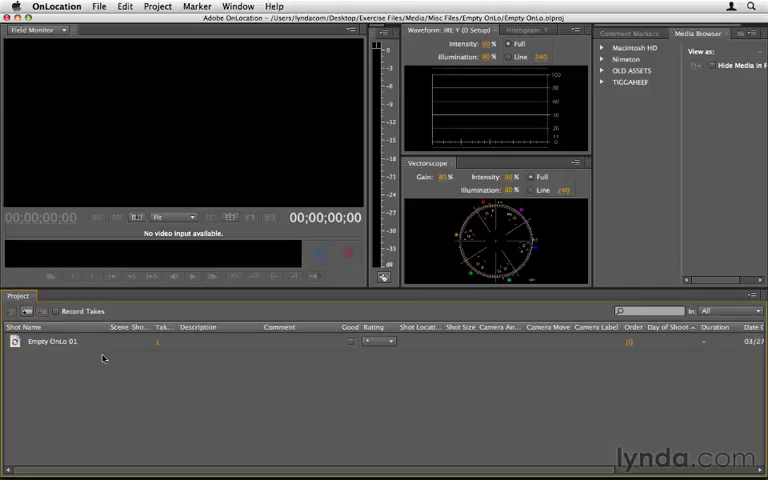
mouse_move(156, 388)
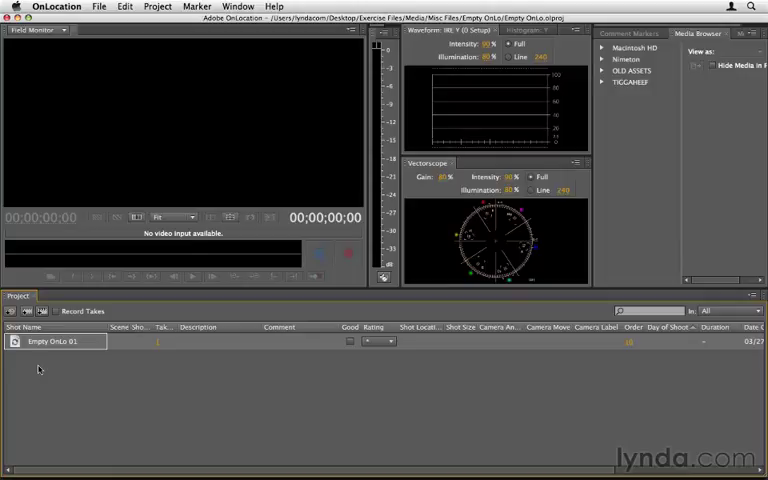
mouse_move(446, 52)
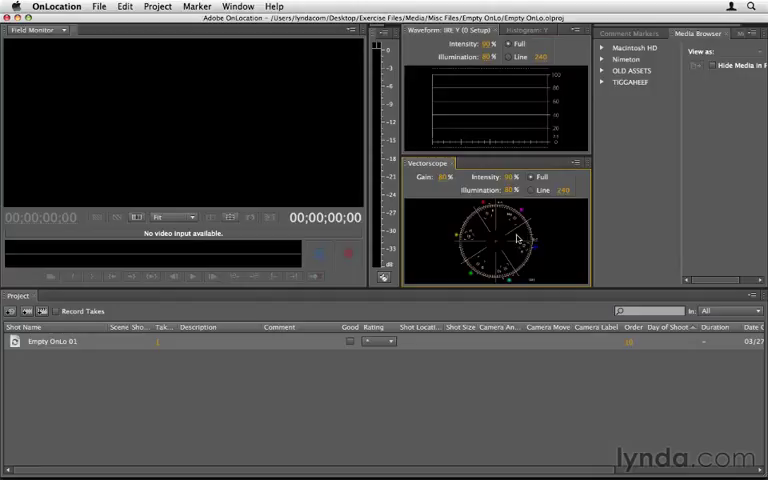
mouse_move(544, 238)
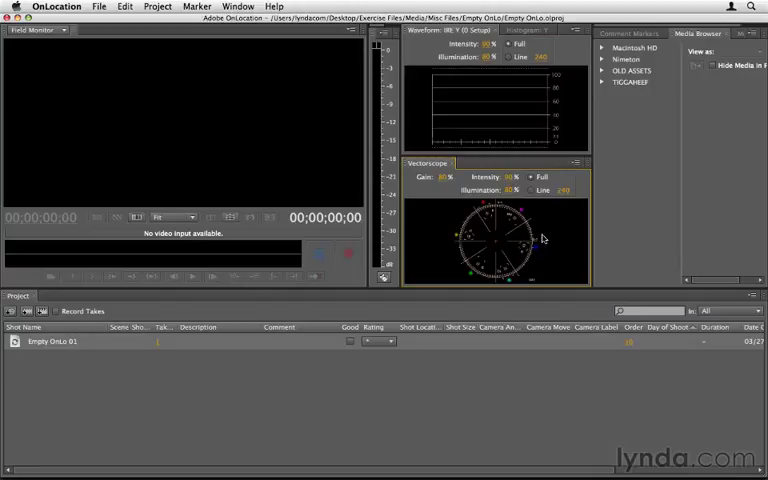
mouse_move(448, 224)
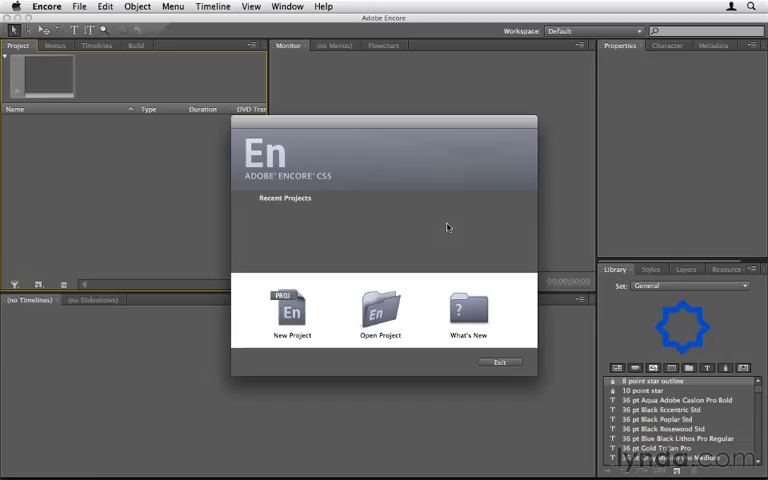
mouse_move(300, 130)
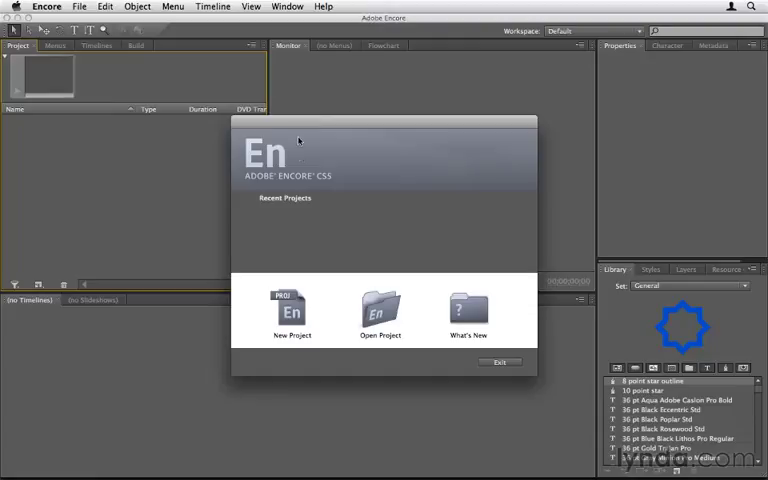
mouse_move(306, 128)
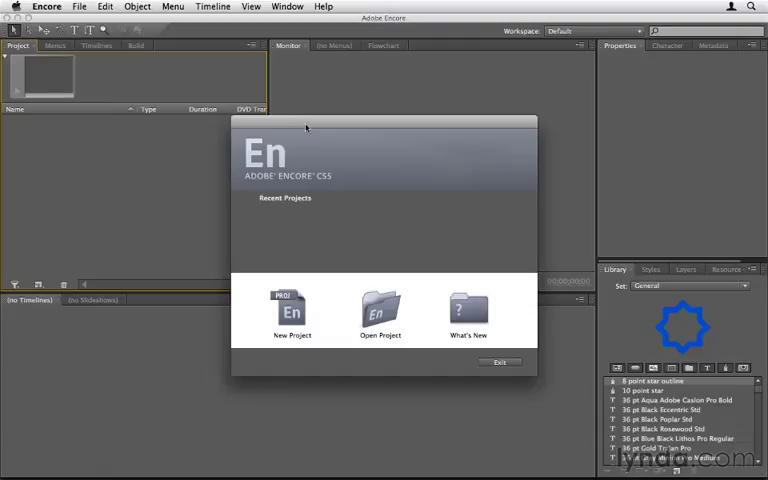
mouse_move(568, 292)
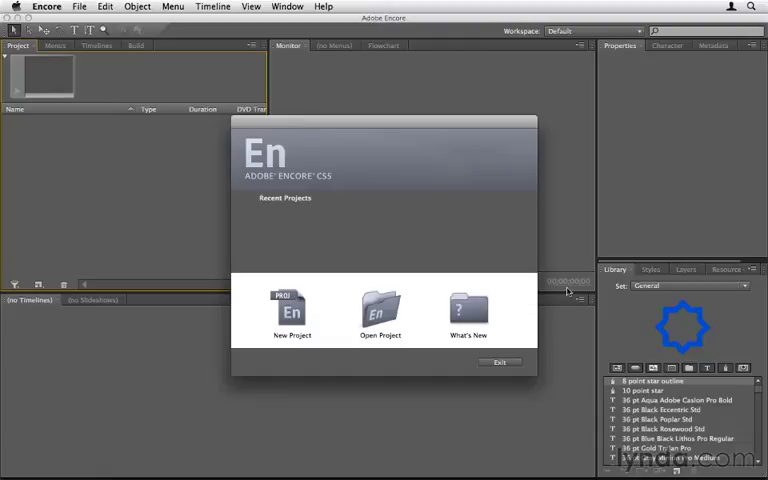
mouse_move(632, 296)
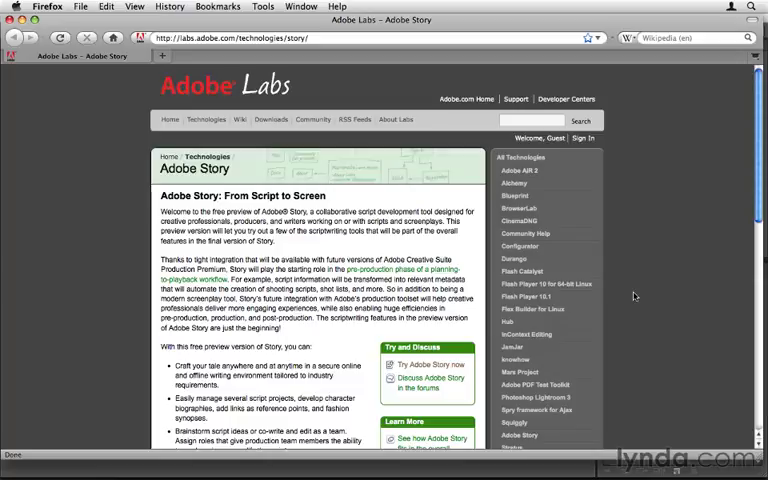
scroll("down", 3)
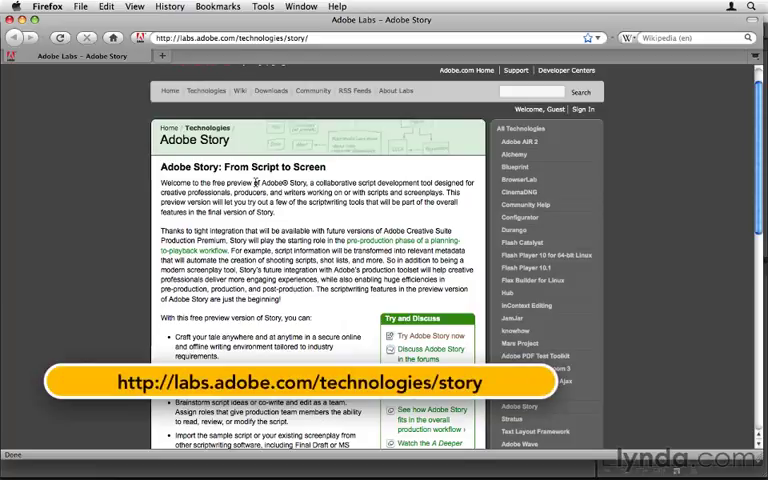
scroll("down", 3)
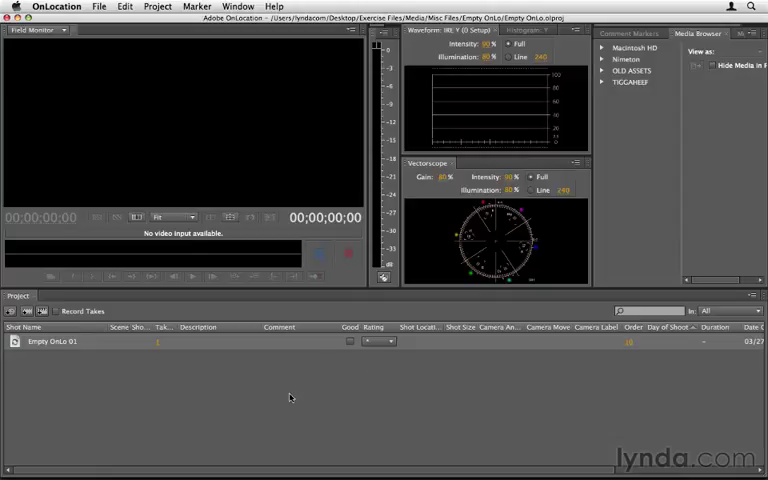
mouse_move(312, 388)
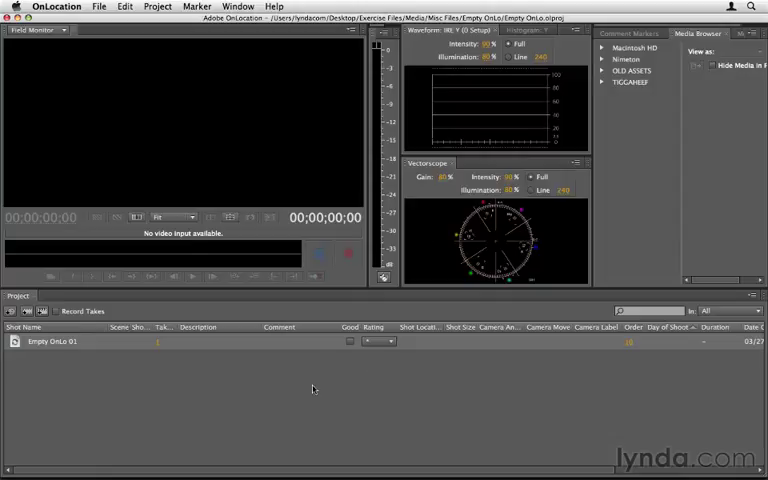
mouse_move(320, 388)
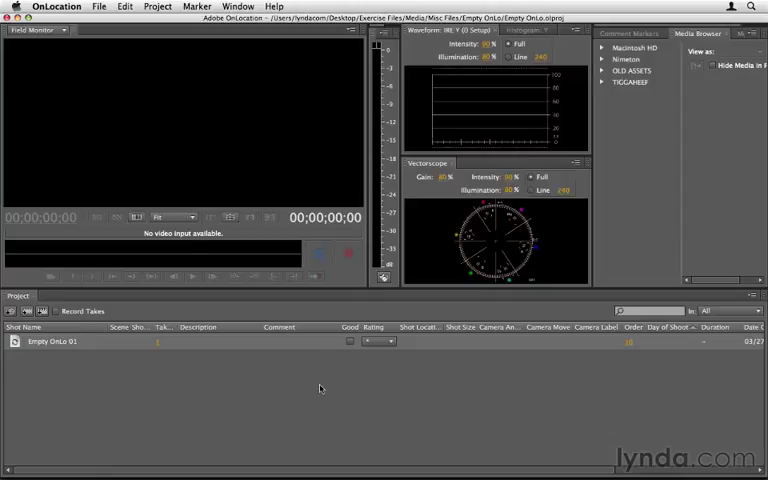